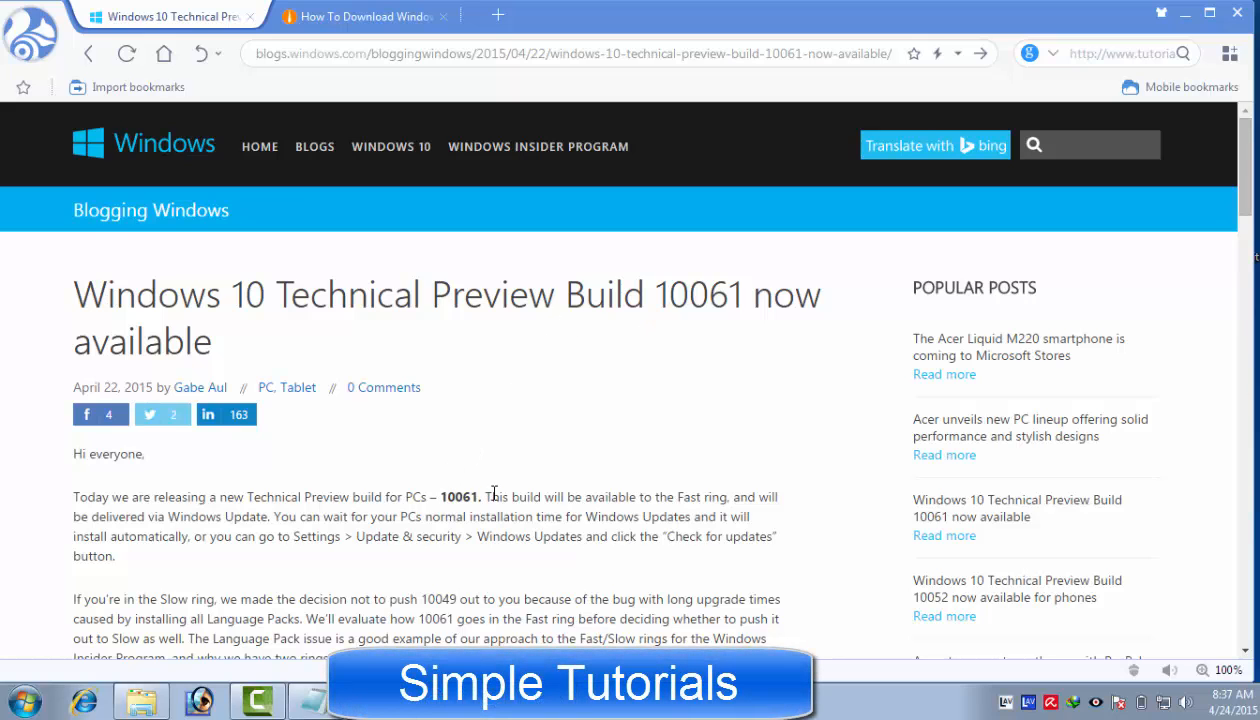
pyautogui.moveTo(128, 300)
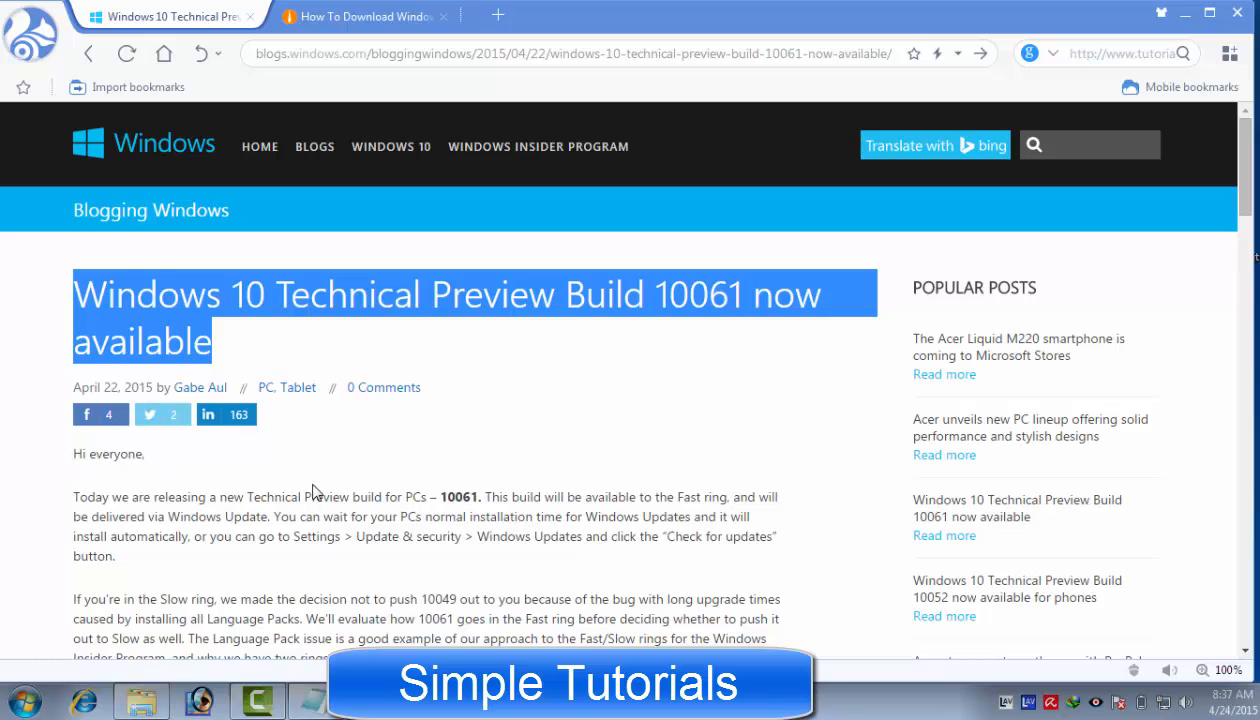
# Step: Review the blog post's date line and its fixed and known issues sections
pyautogui.scroll(-3)
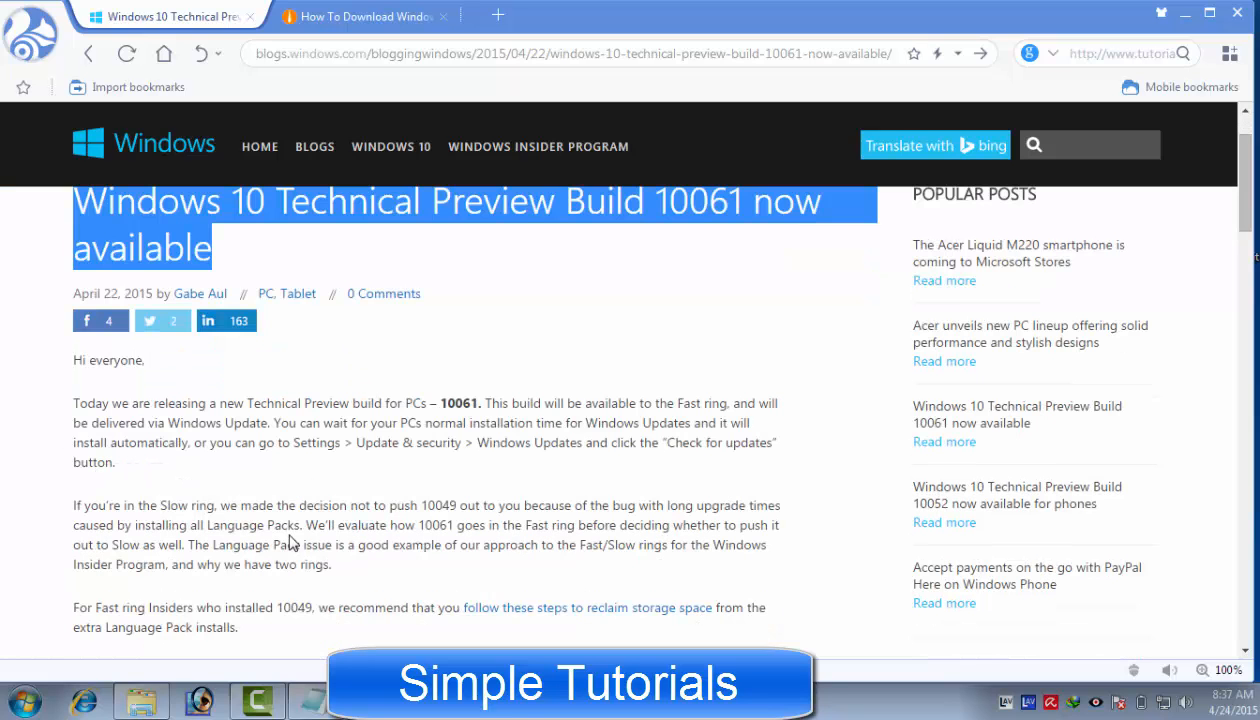
pyautogui.scroll(-3)
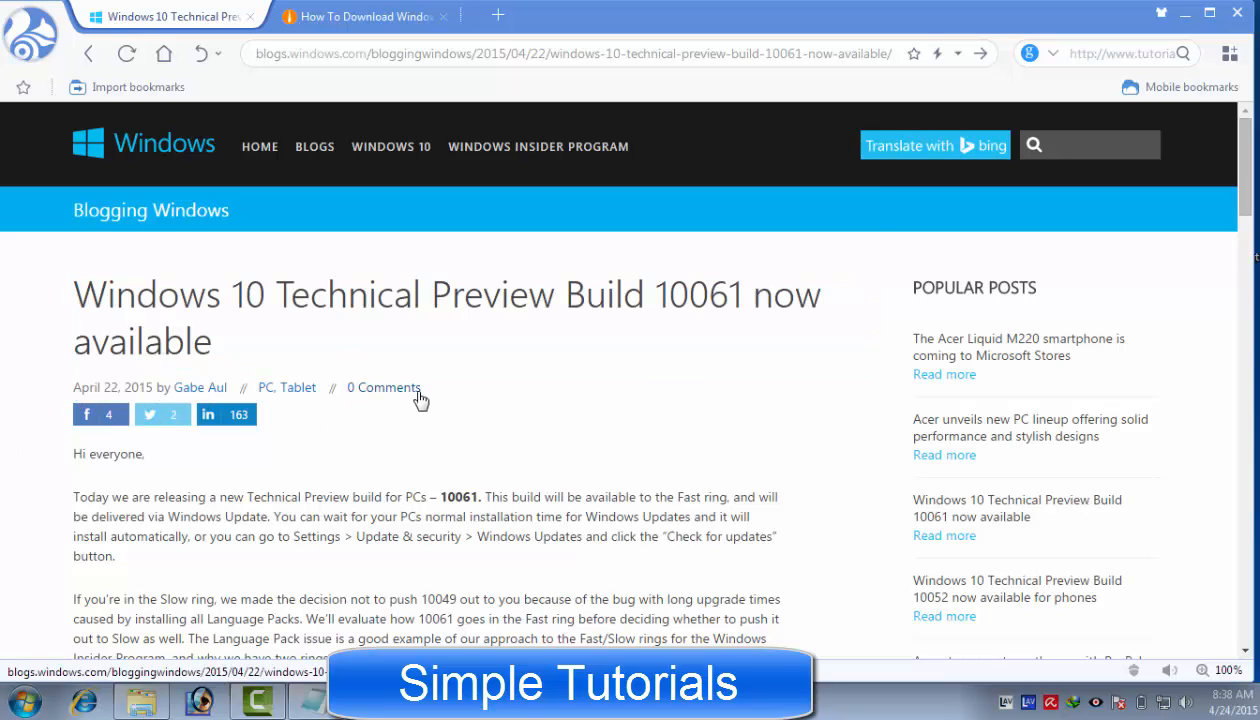
pyautogui.moveTo(72, 388); pyautogui.dragTo(420, 388)
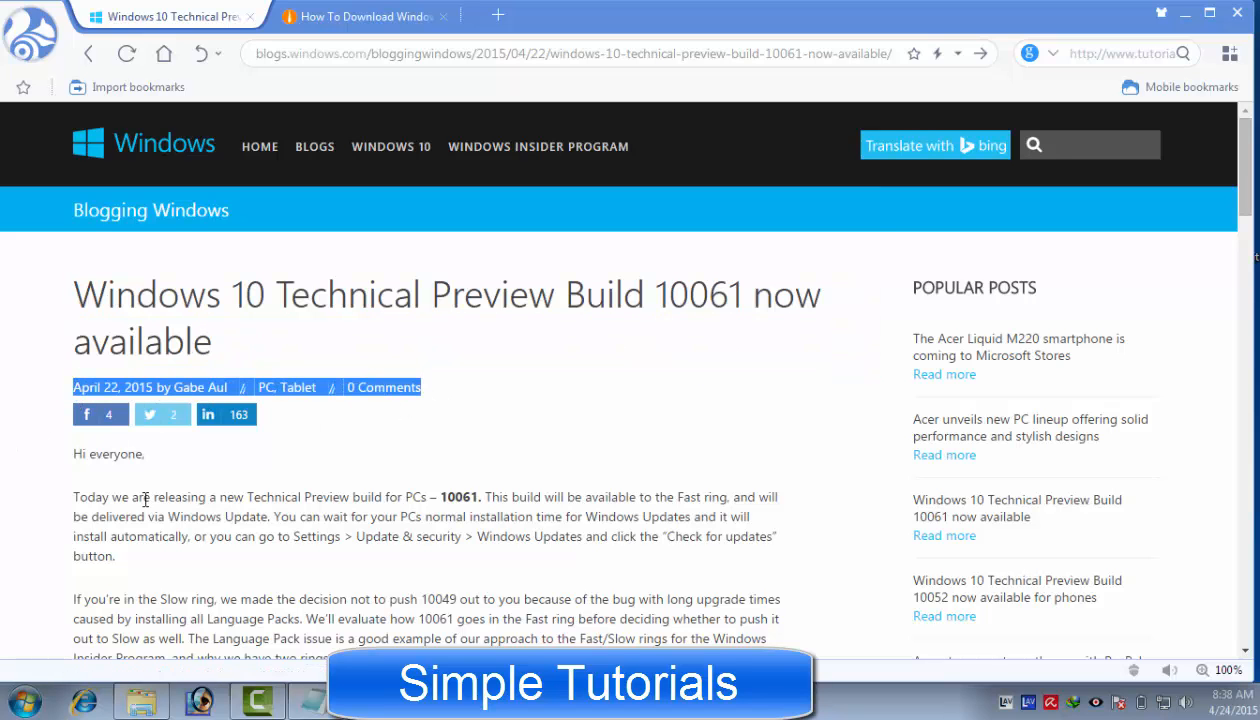
pyautogui.scroll(-3)
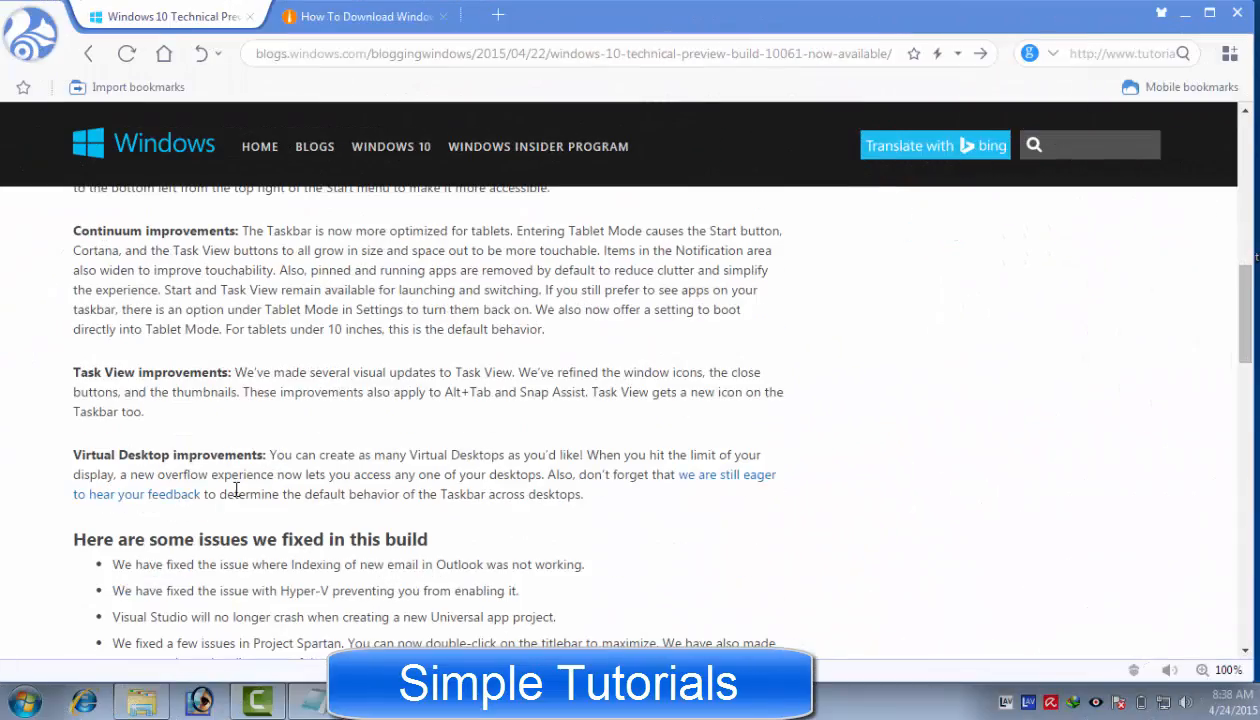
pyautogui.scroll(3)
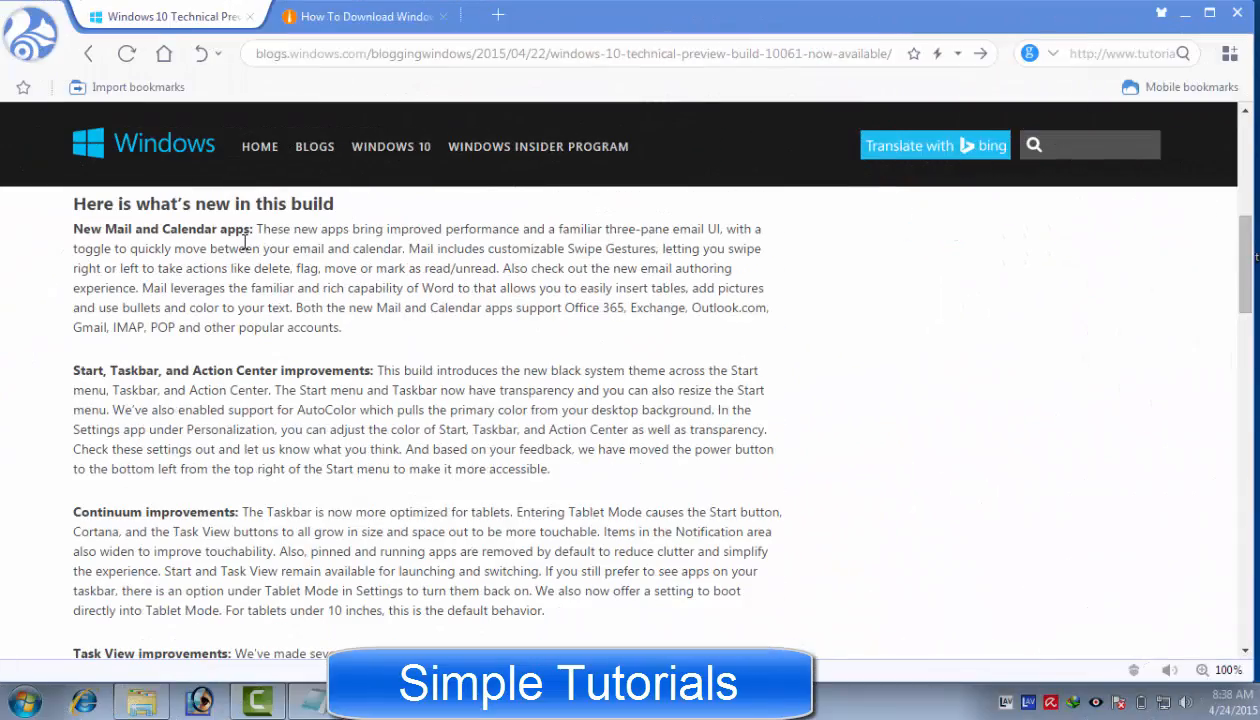
pyautogui.scroll(-3)
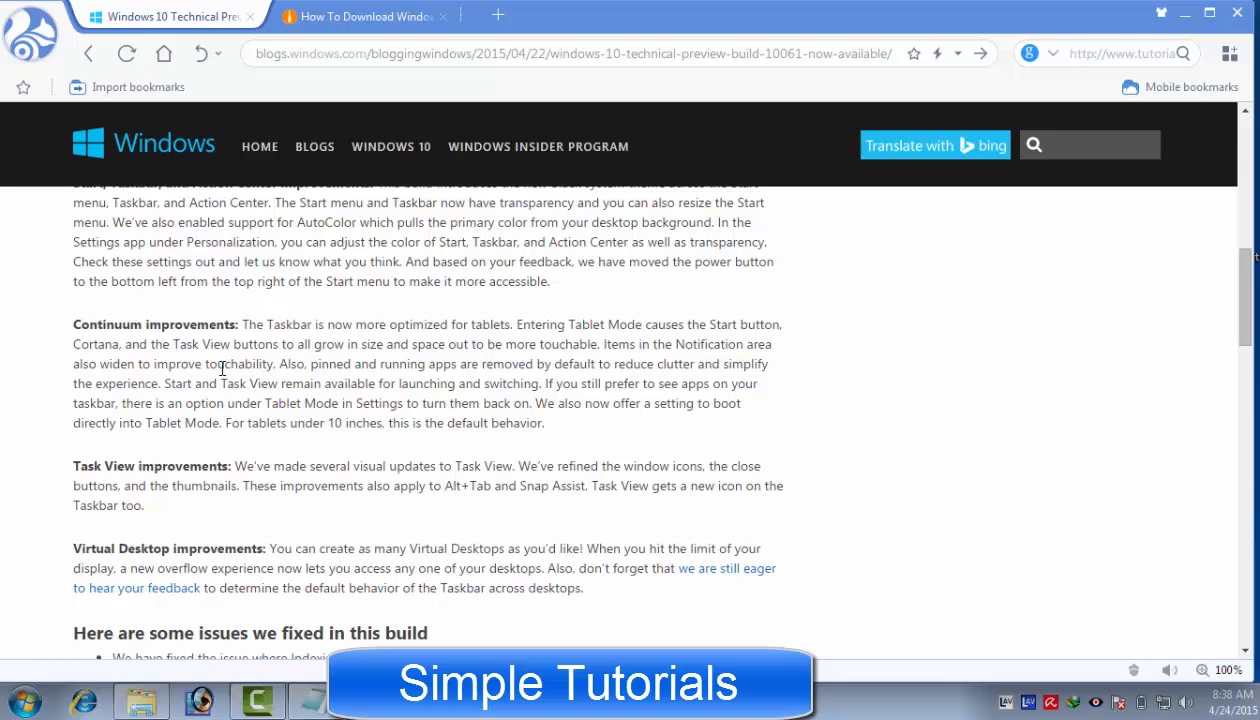
pyautogui.scroll(-3)
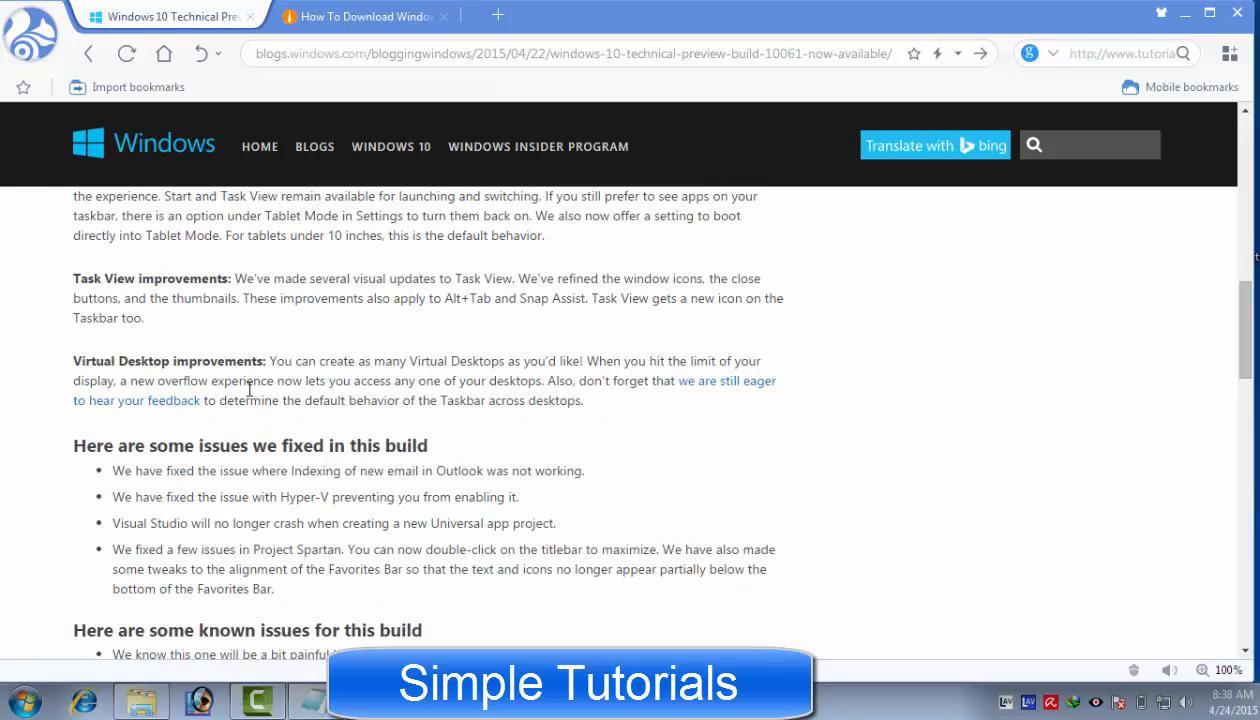
pyautogui.scroll(-3)
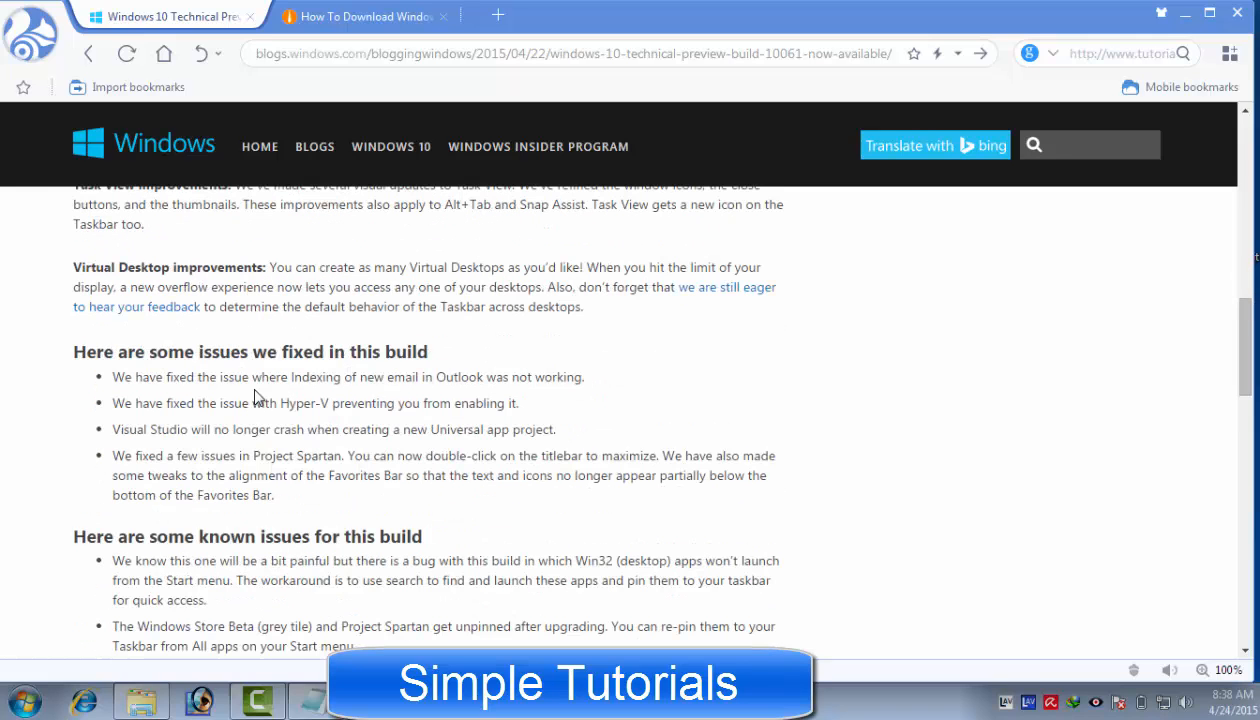
pyautogui.moveTo(312, 456)
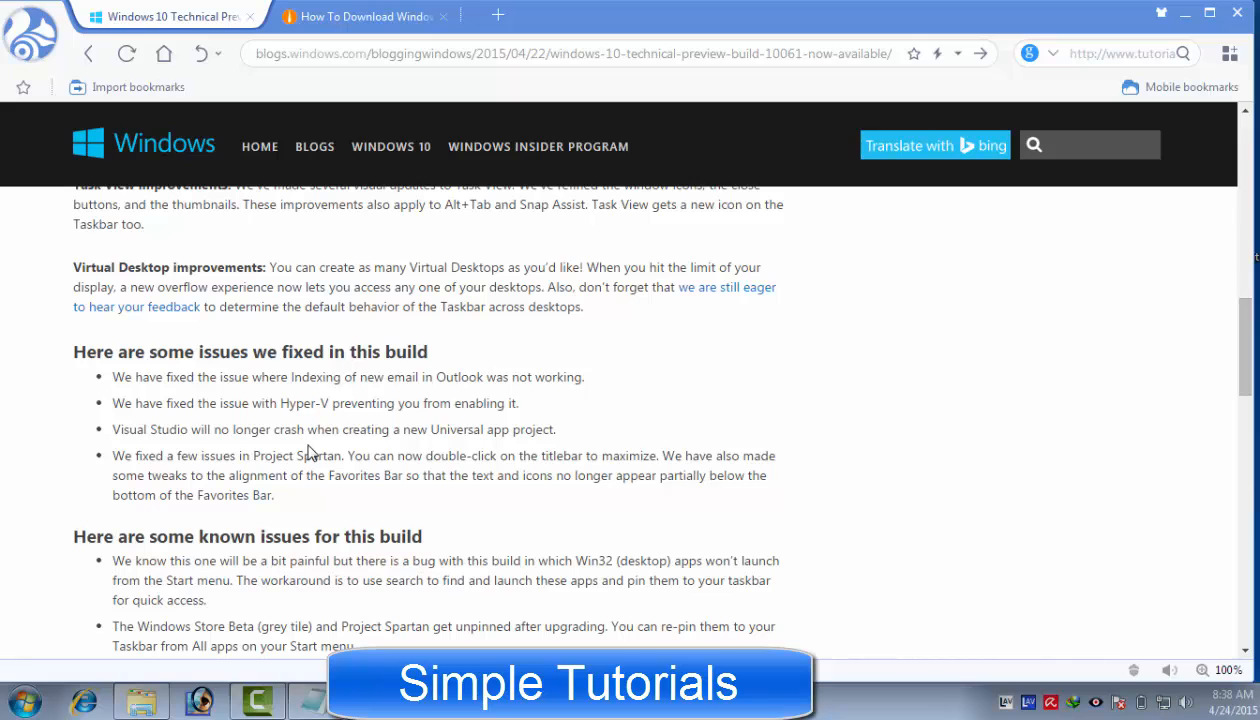
pyautogui.scroll(-3)
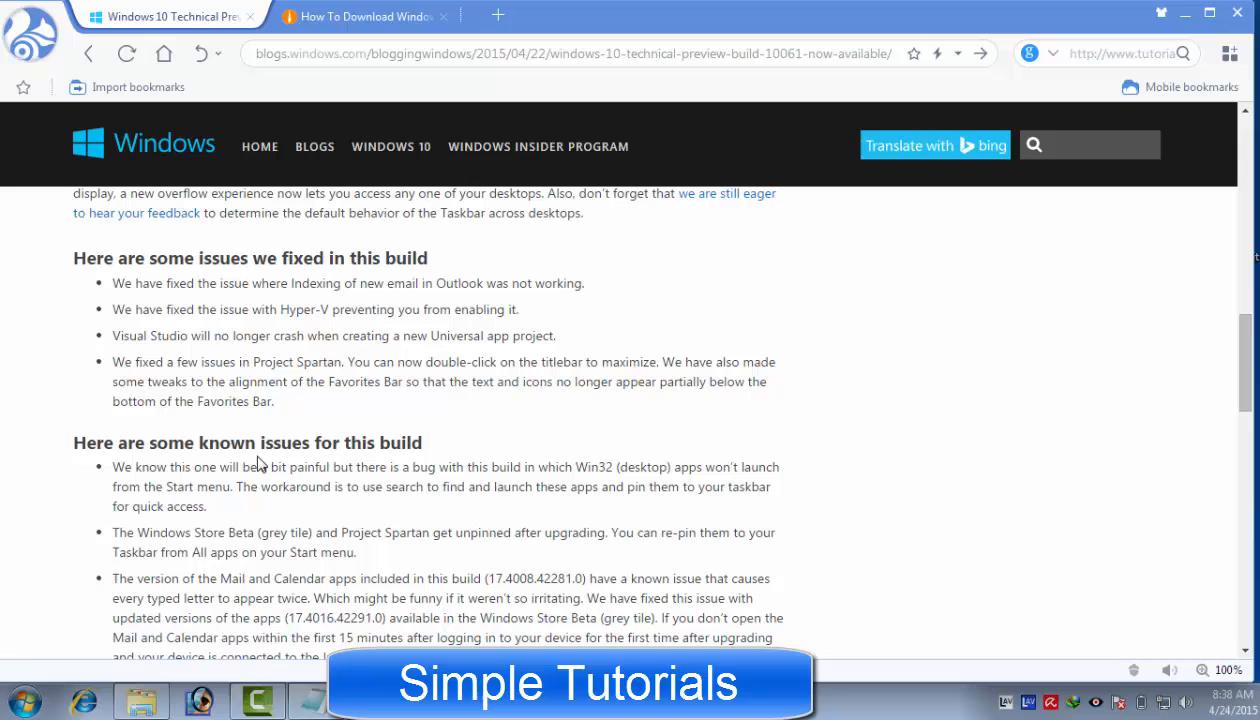
pyautogui.scroll(-3)
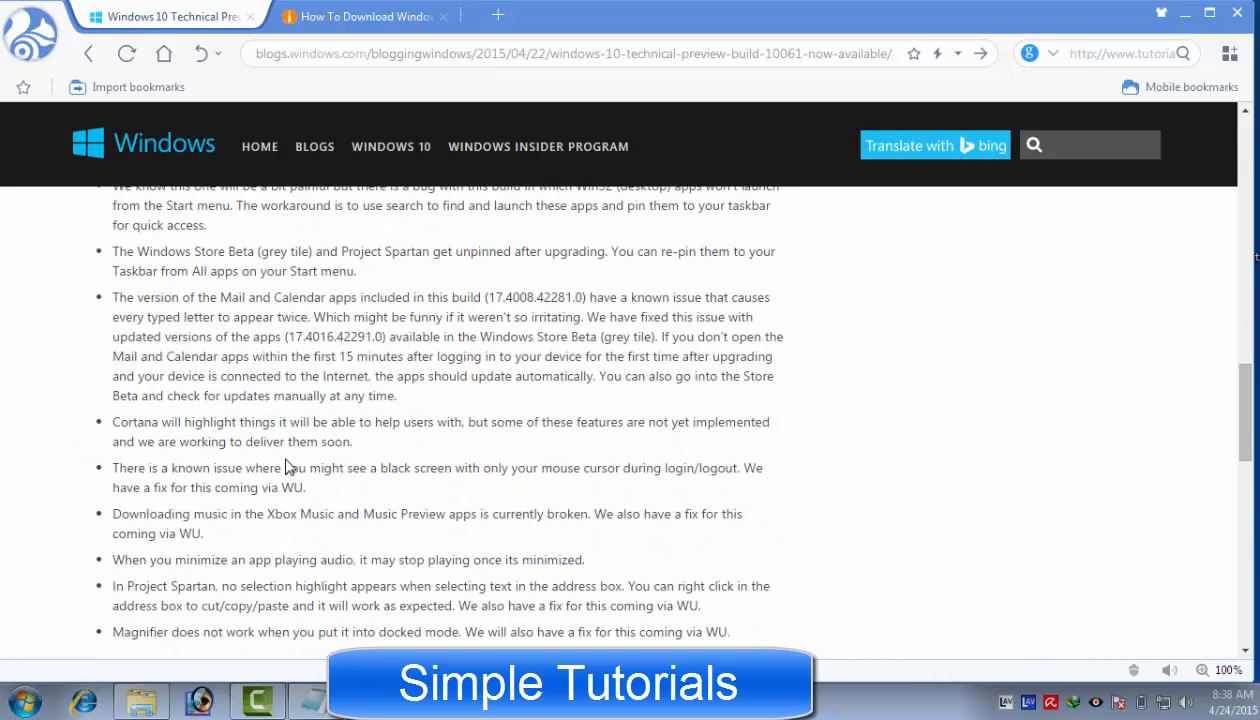
pyautogui.scroll(-3)
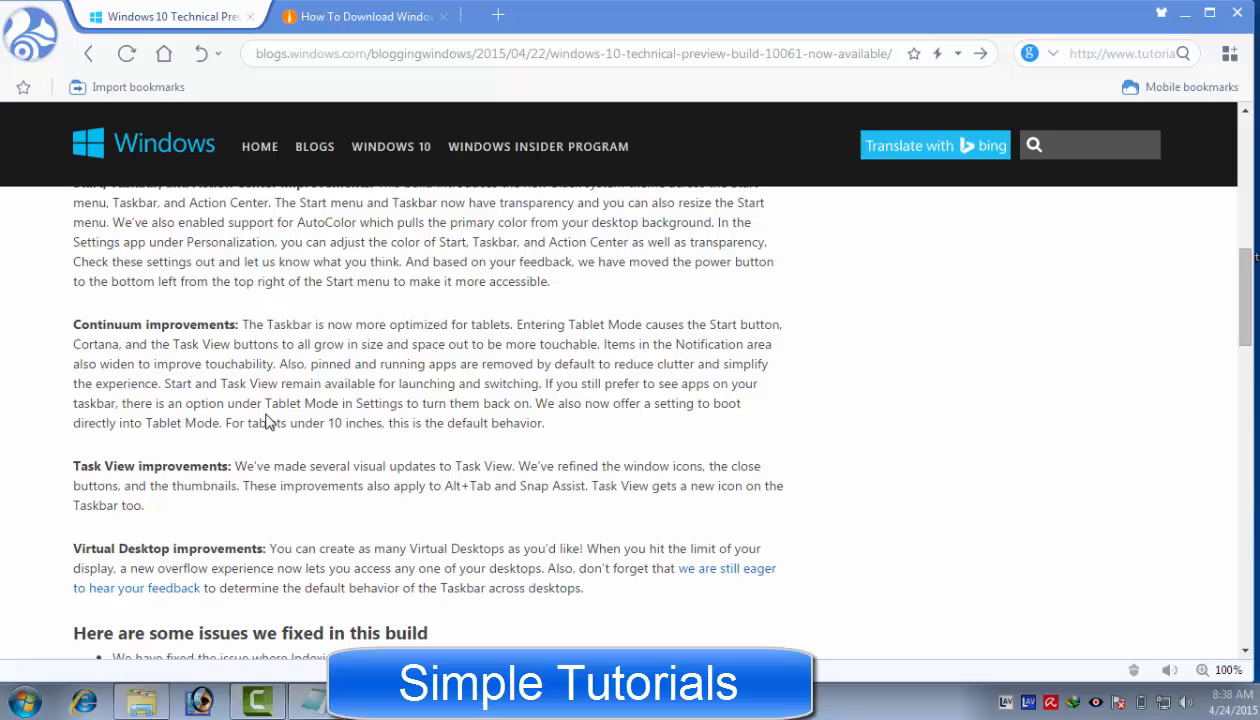
pyautogui.scroll(3)
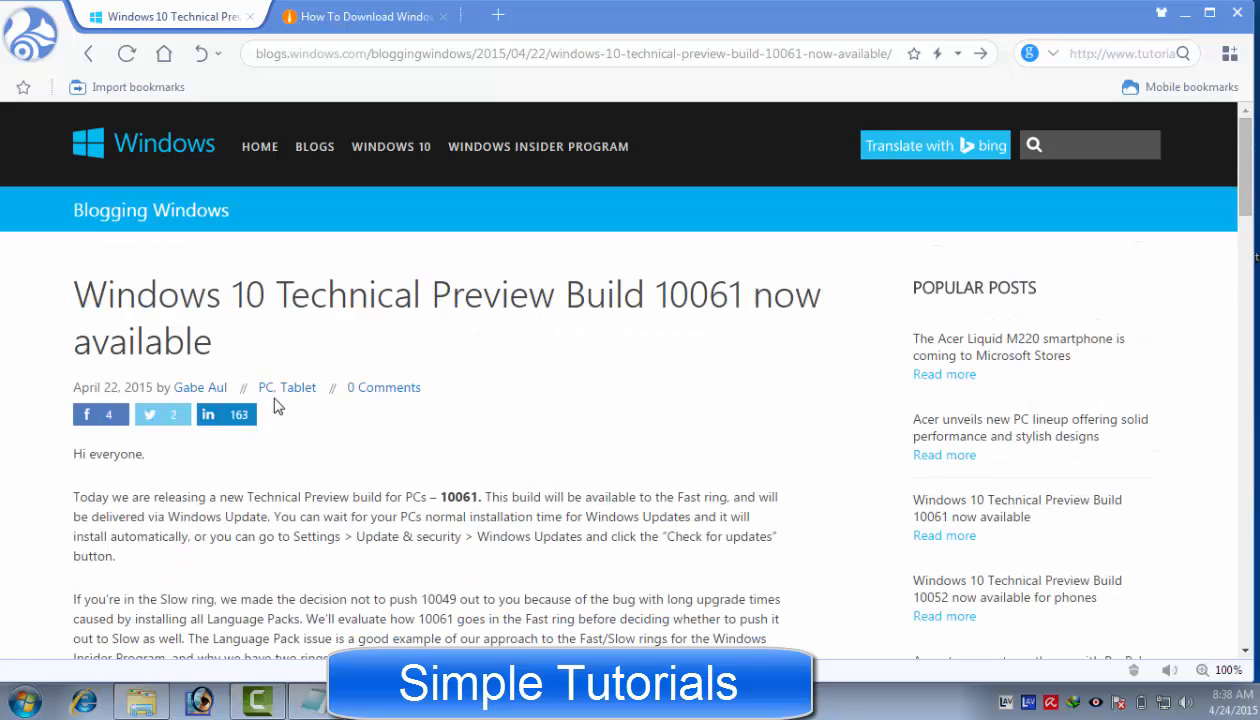
# Step: From the tutorial page, follow the Mediafire Links (32 and 64 bit) download link
pyautogui.click(684, 16)
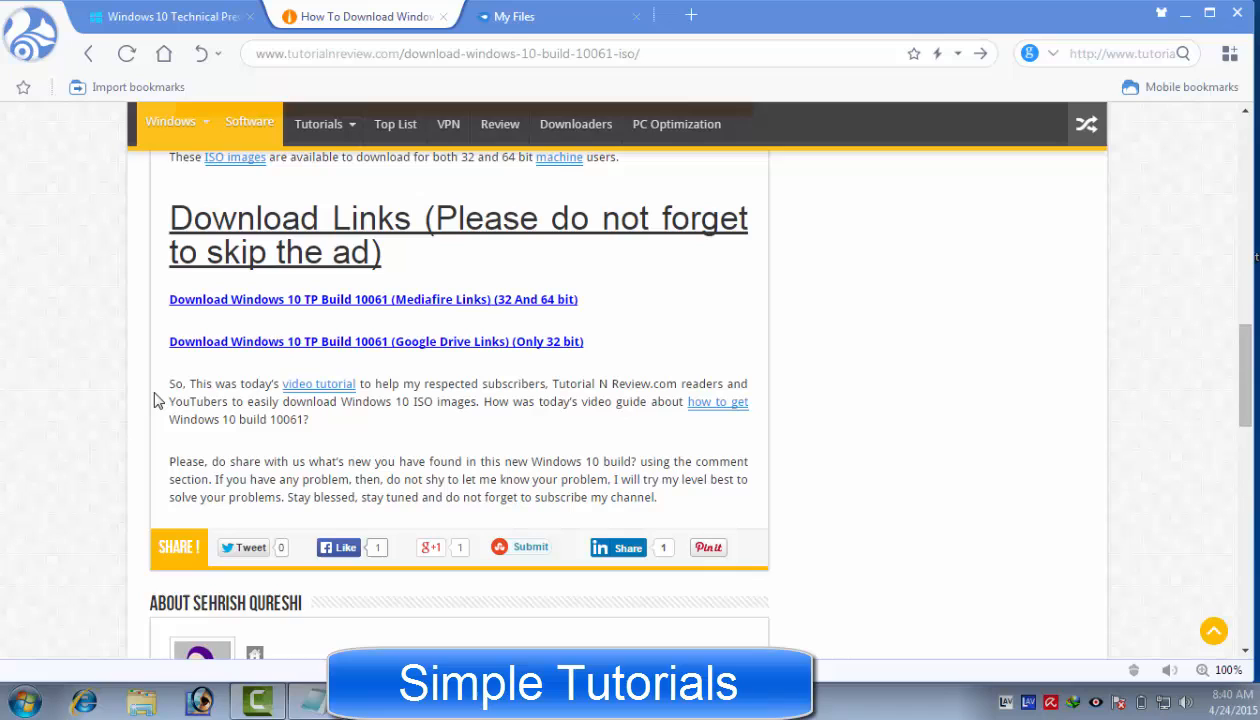
pyautogui.click(374, 300)
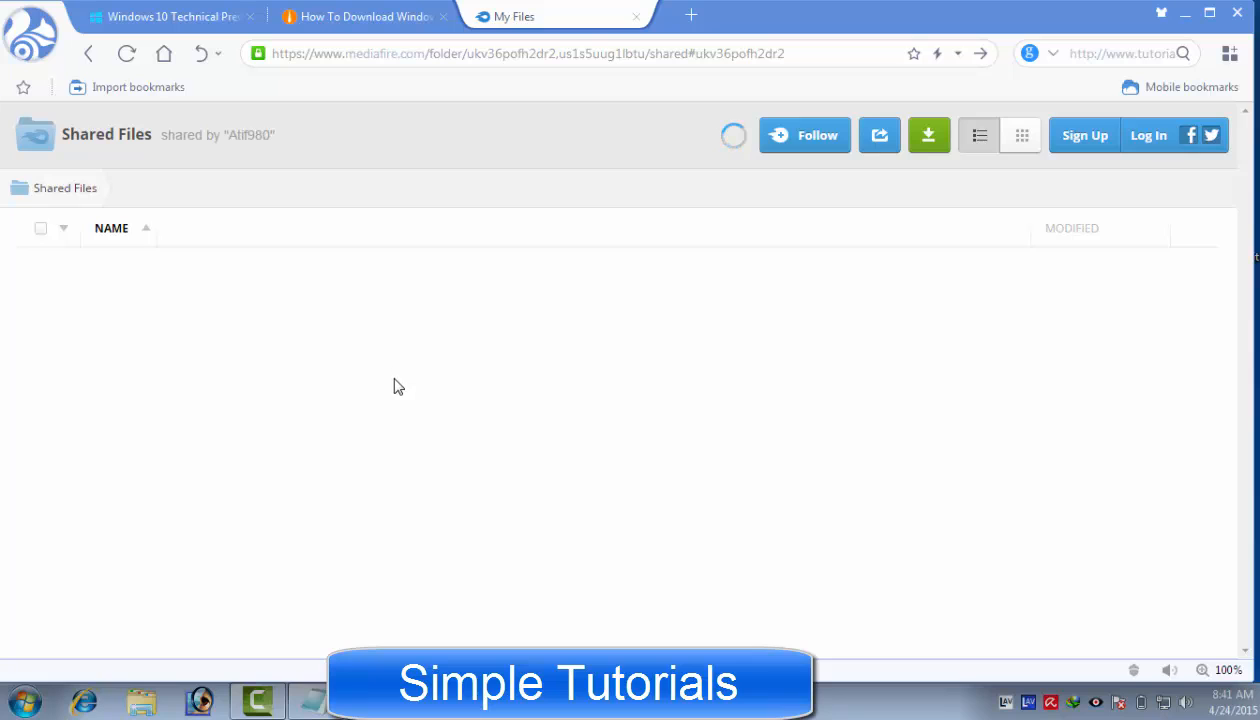
pyautogui.moveTo(396, 392)
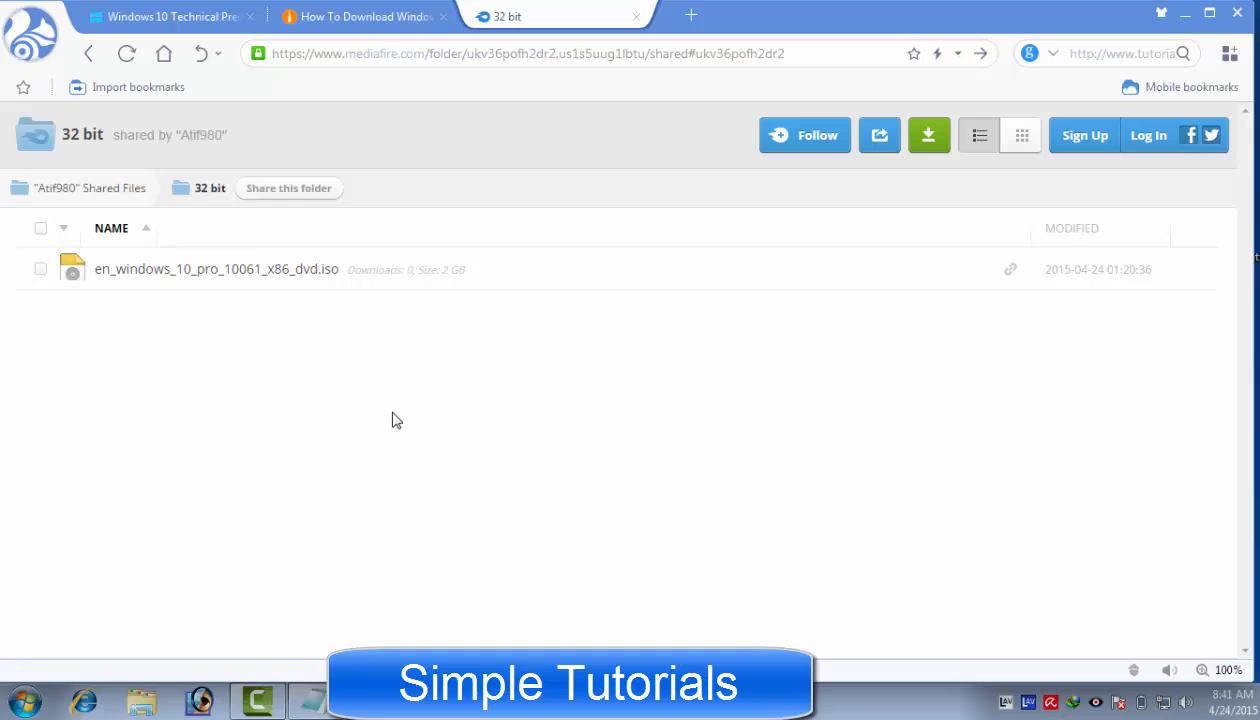
pyautogui.moveTo(324, 386)
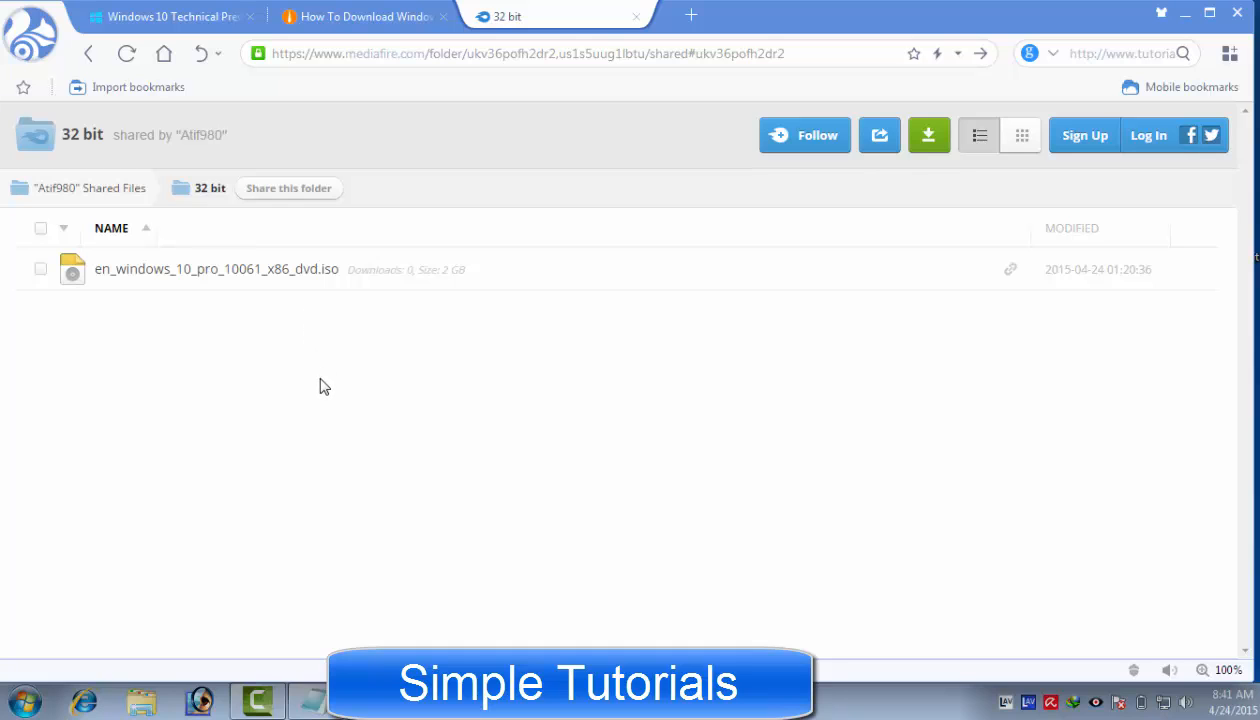
pyautogui.moveTo(330, 278)
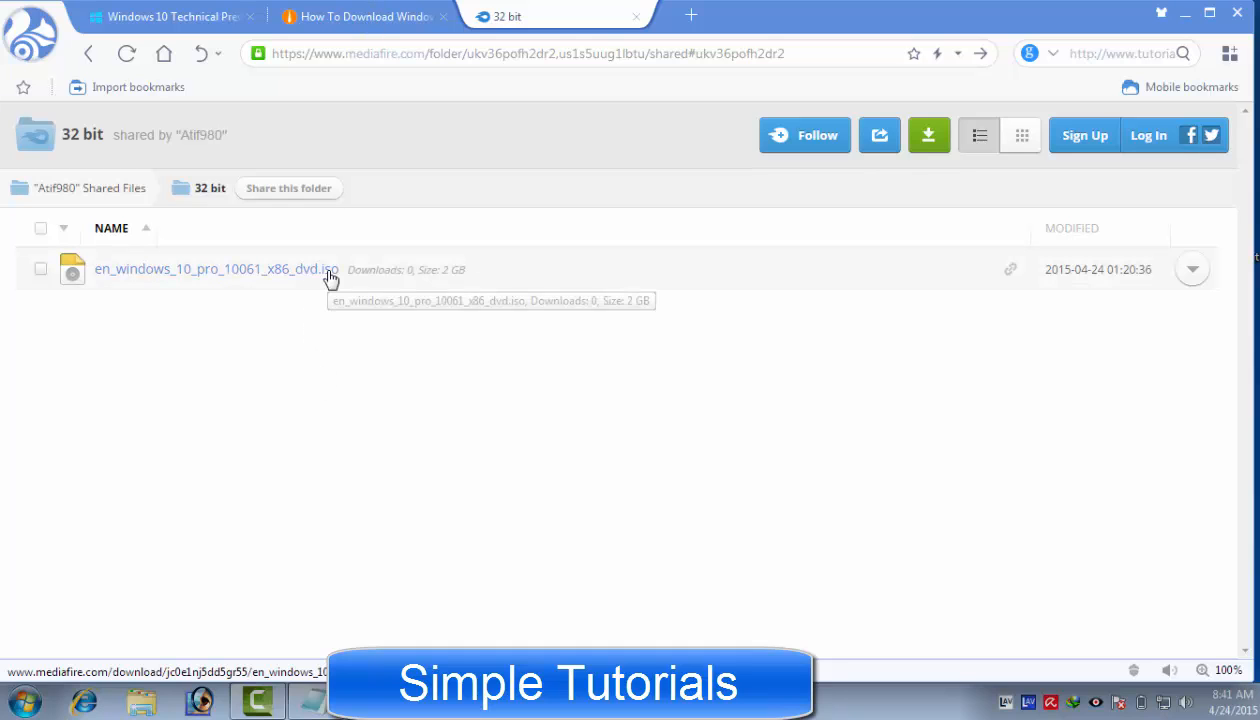
pyautogui.moveTo(324, 318)
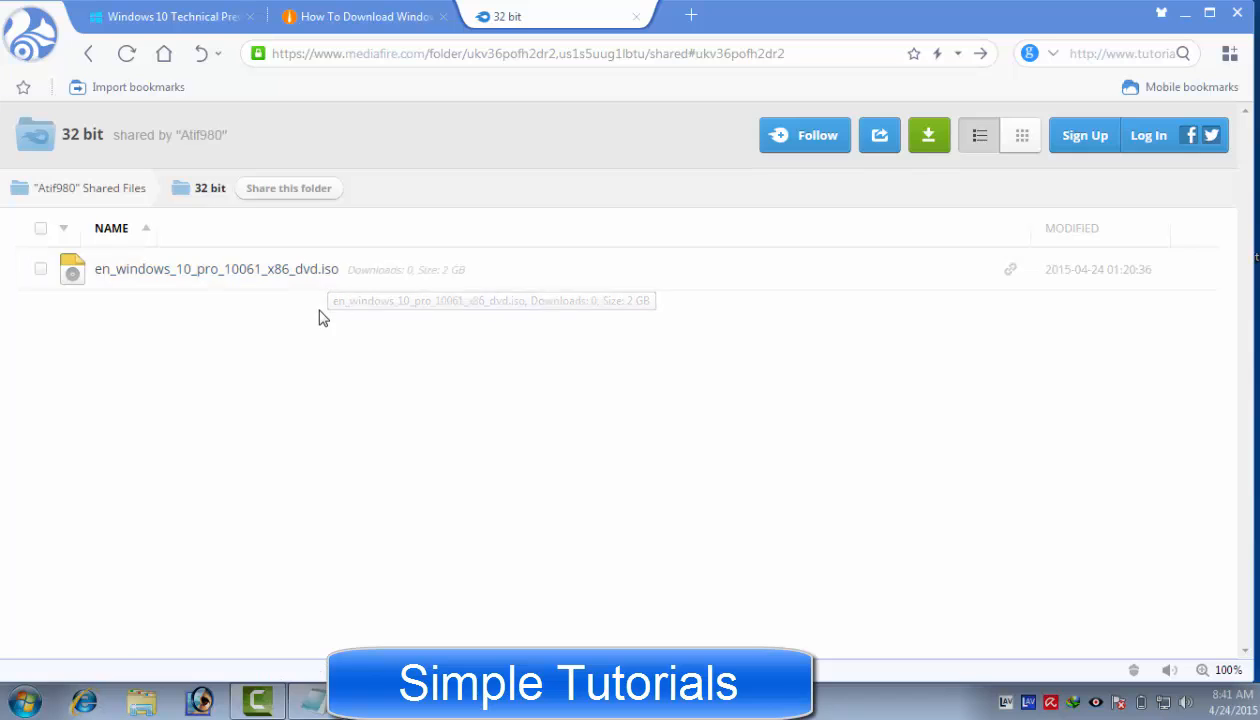
# Step: Return from the 32 bit folder's 2 GB x86 ISO to the shared-files root
pyautogui.click(360, 16)
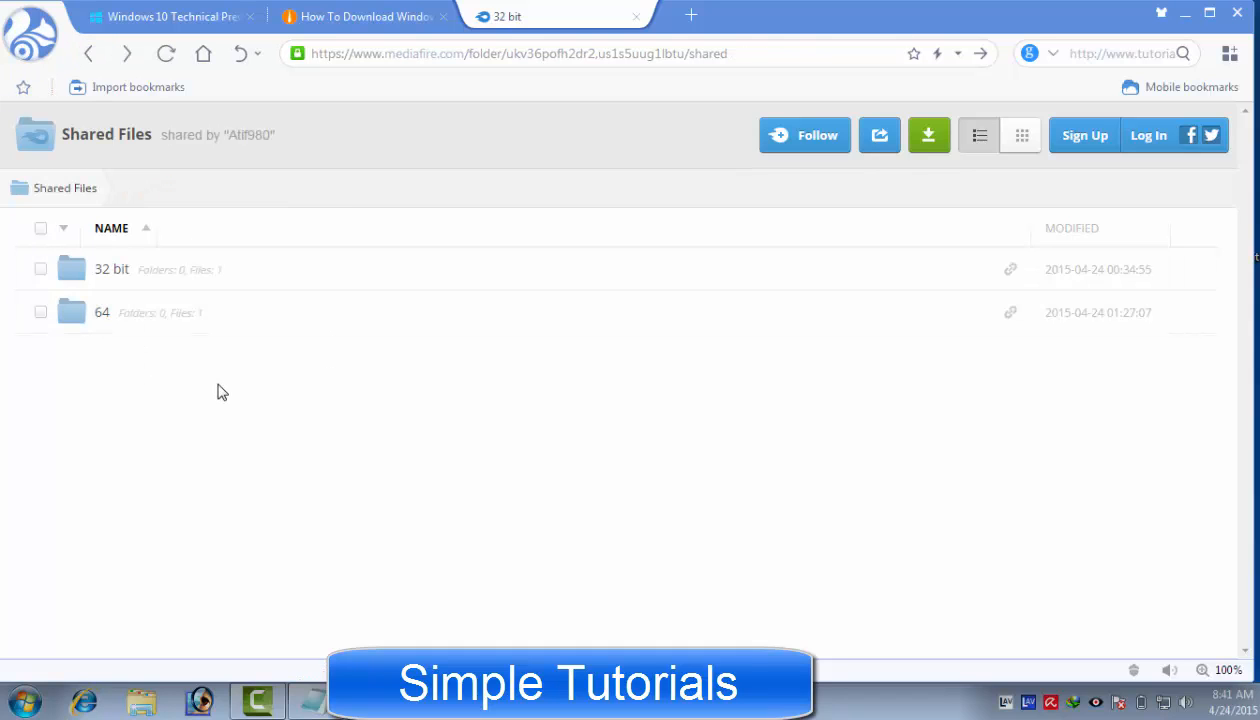
pyautogui.moveTo(124, 276)
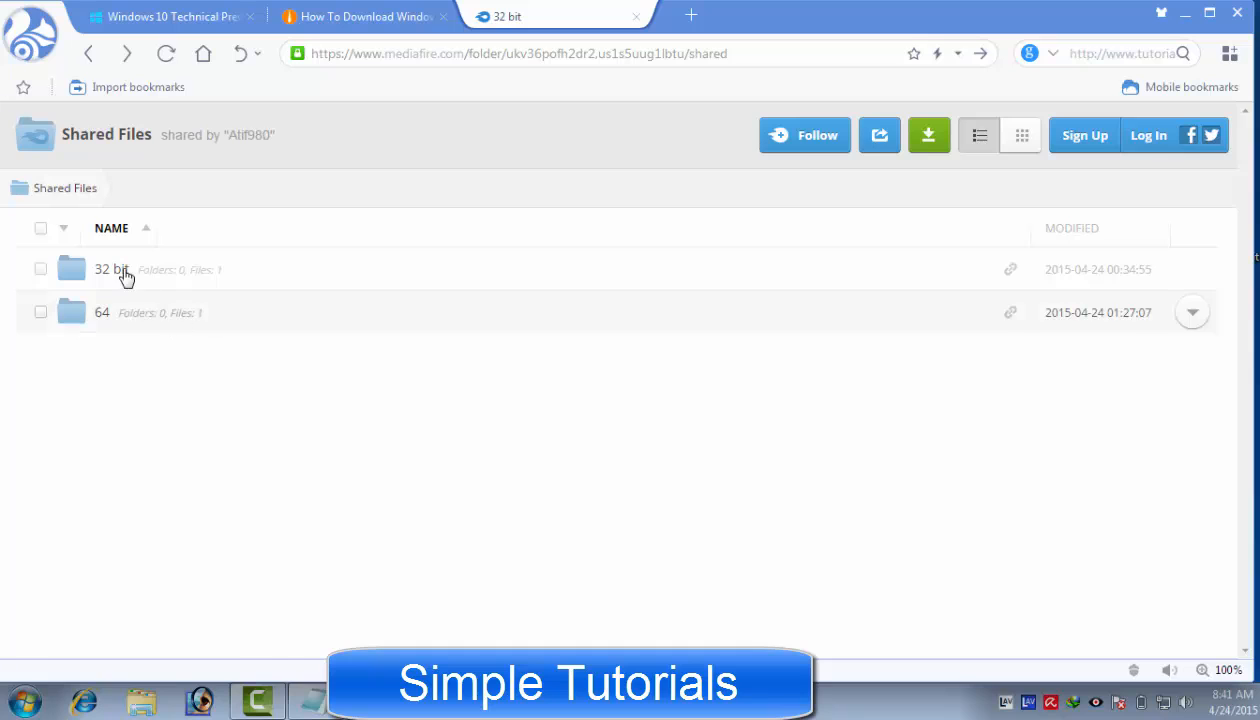
# Step: Enter the 64 folder from the shared-files list
pyautogui.click(110, 268)
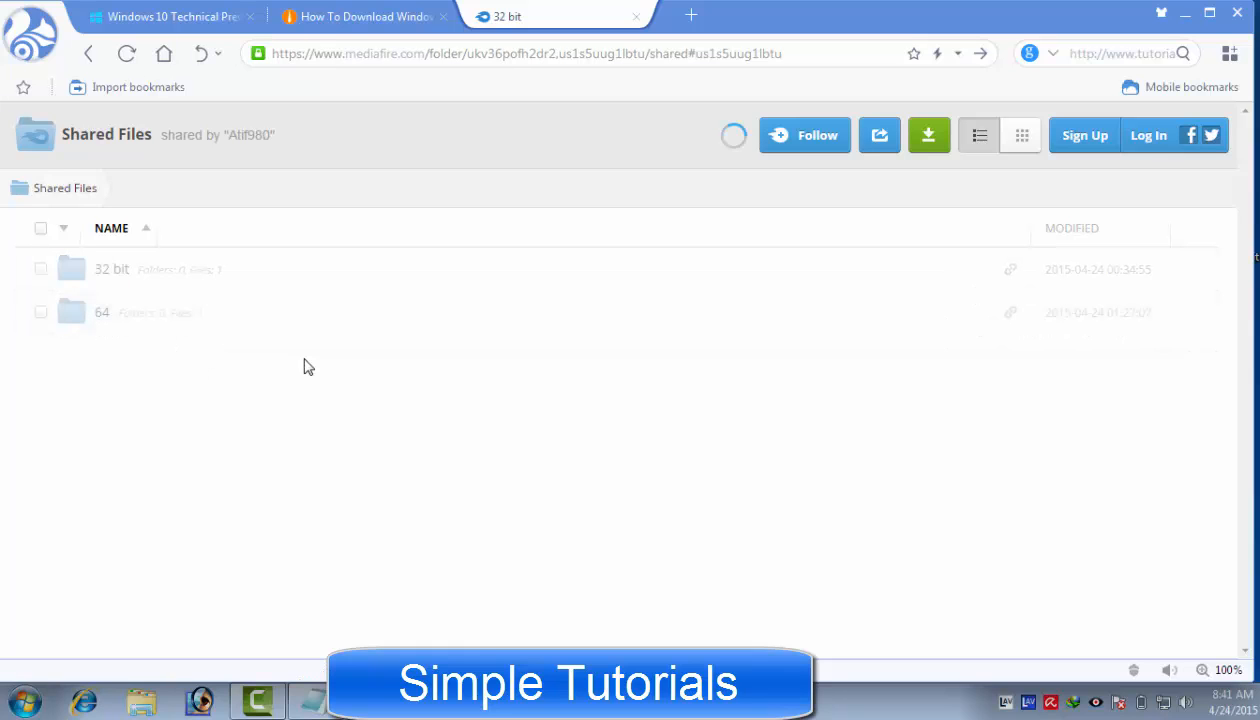
pyautogui.doubleClick(102, 312)
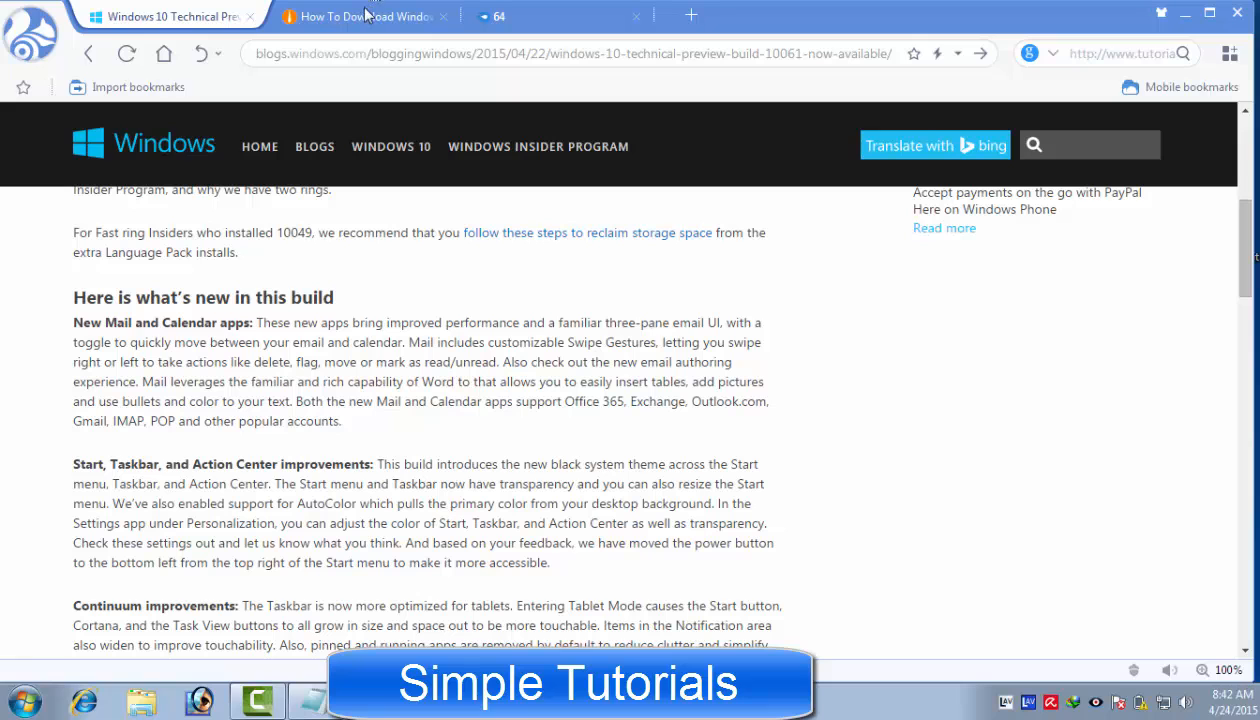
# Step: Check the 64 folder's x64 Build 10061 ISO, then return to the shared-files root
pyautogui.click(370, 16)
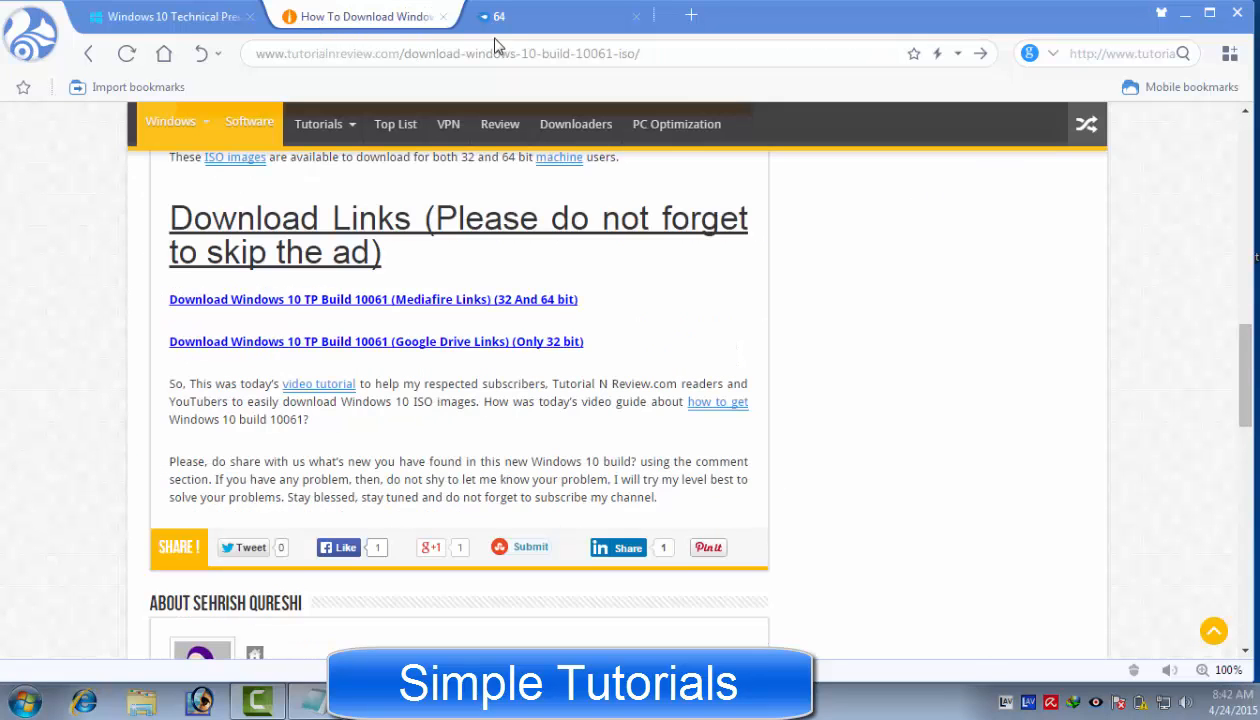
pyautogui.click(372, 300)
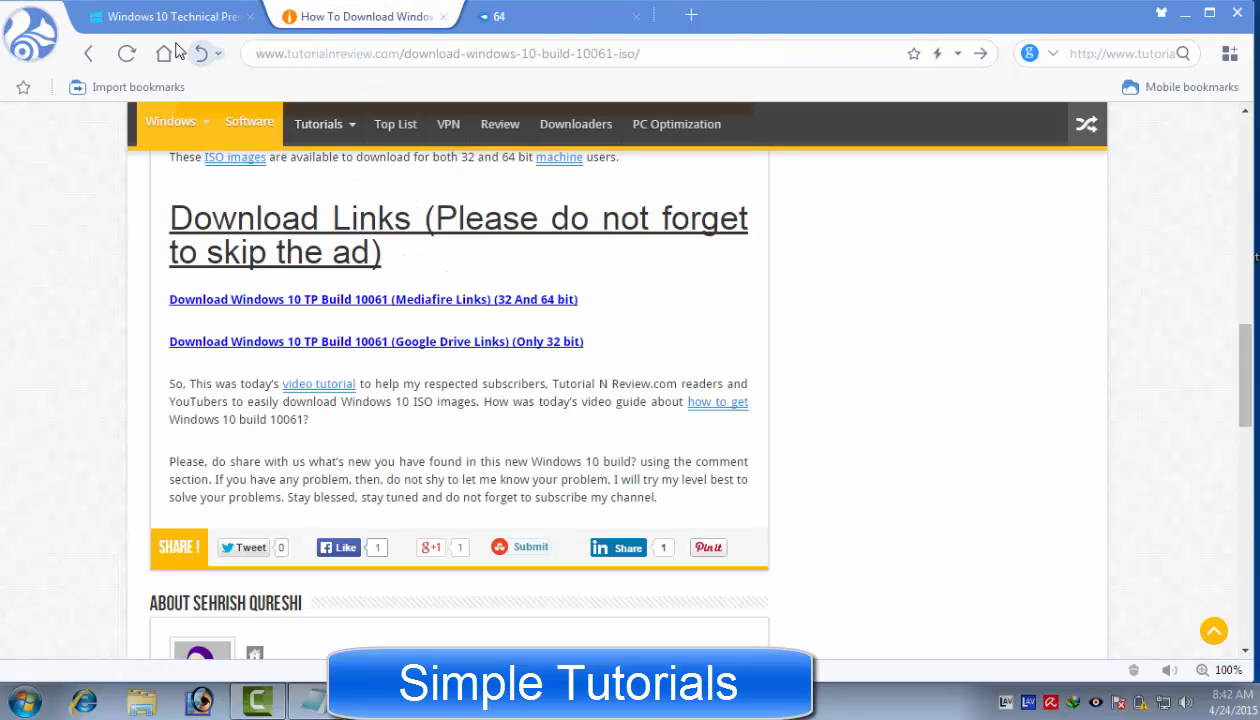
pyautogui.click(360, 16)
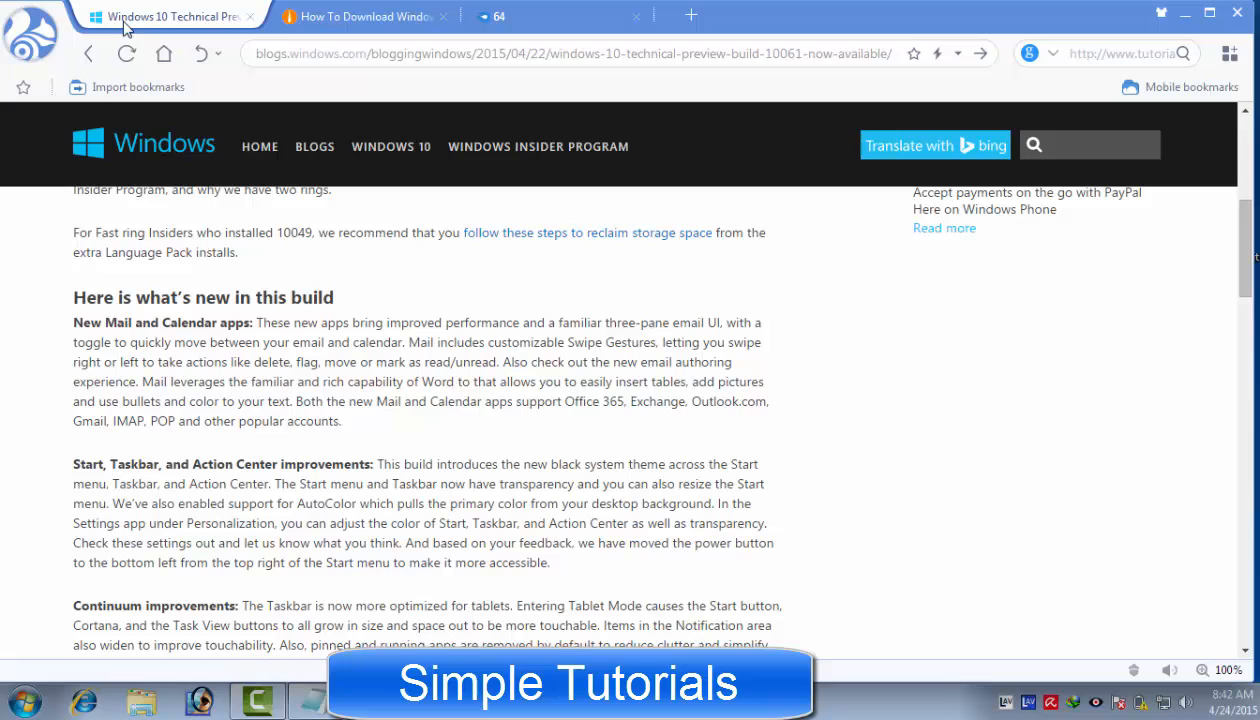
pyautogui.moveTo(168, 284)
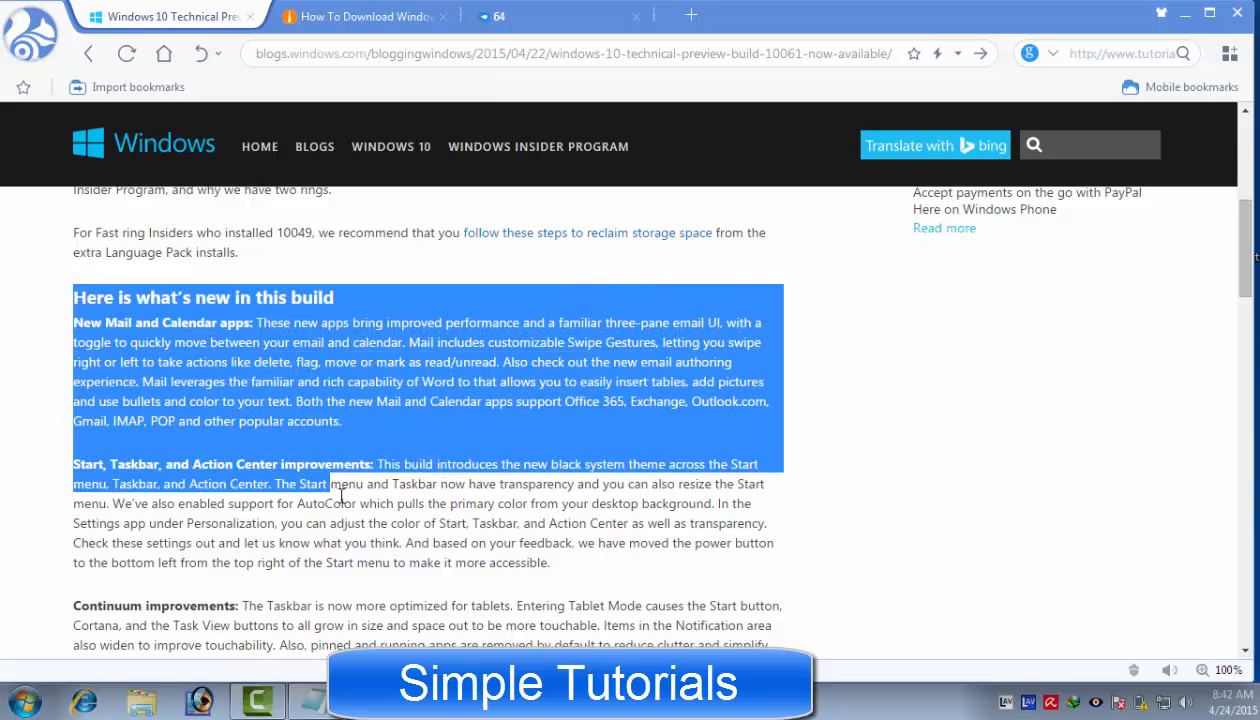
pyautogui.scroll(-3)
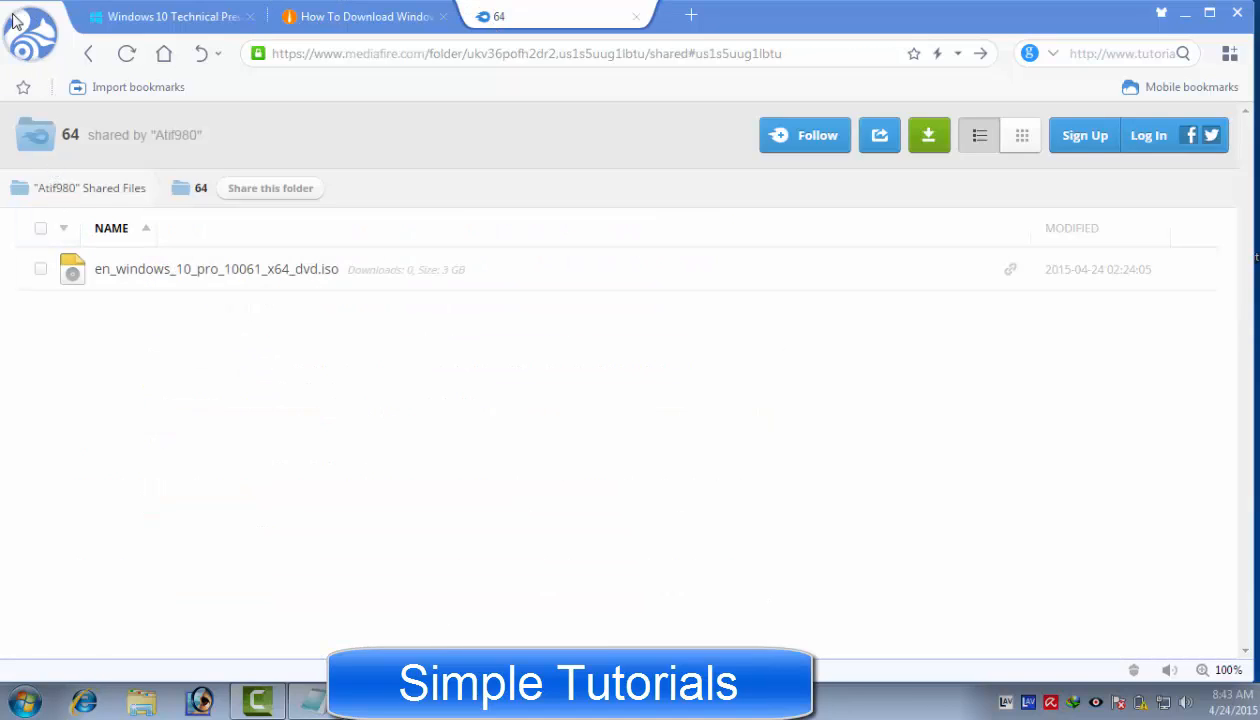
pyautogui.click(88, 188)
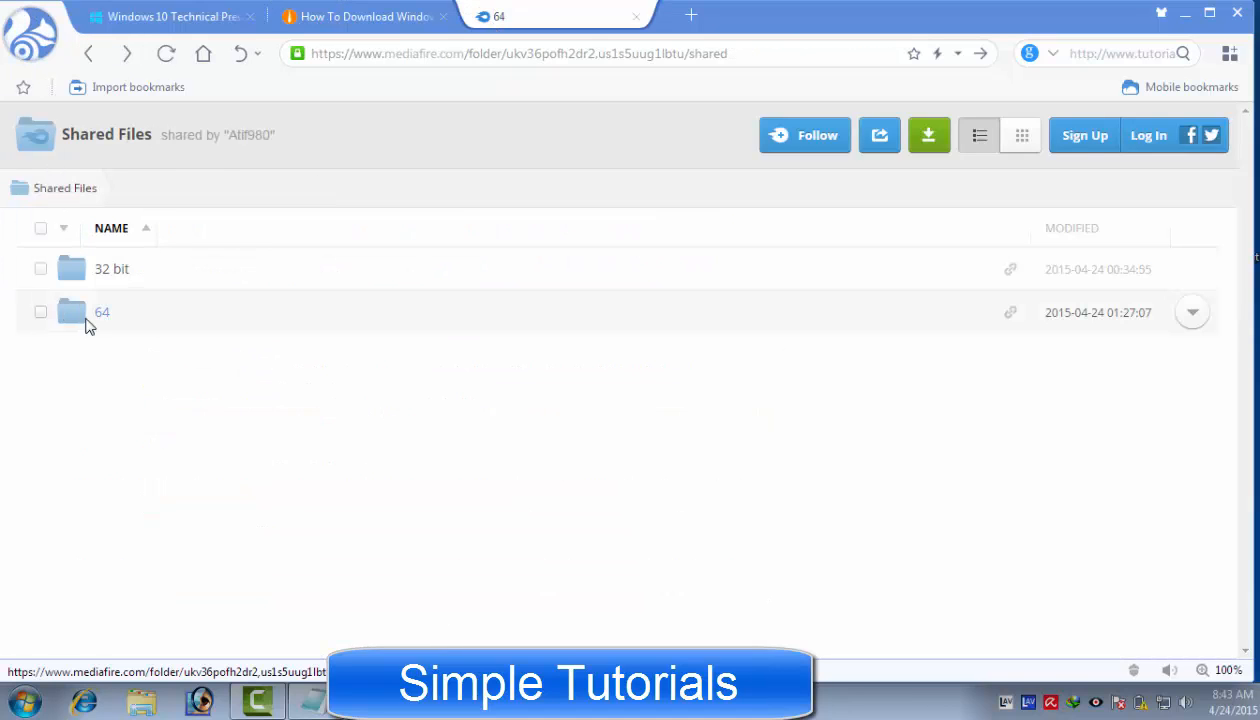